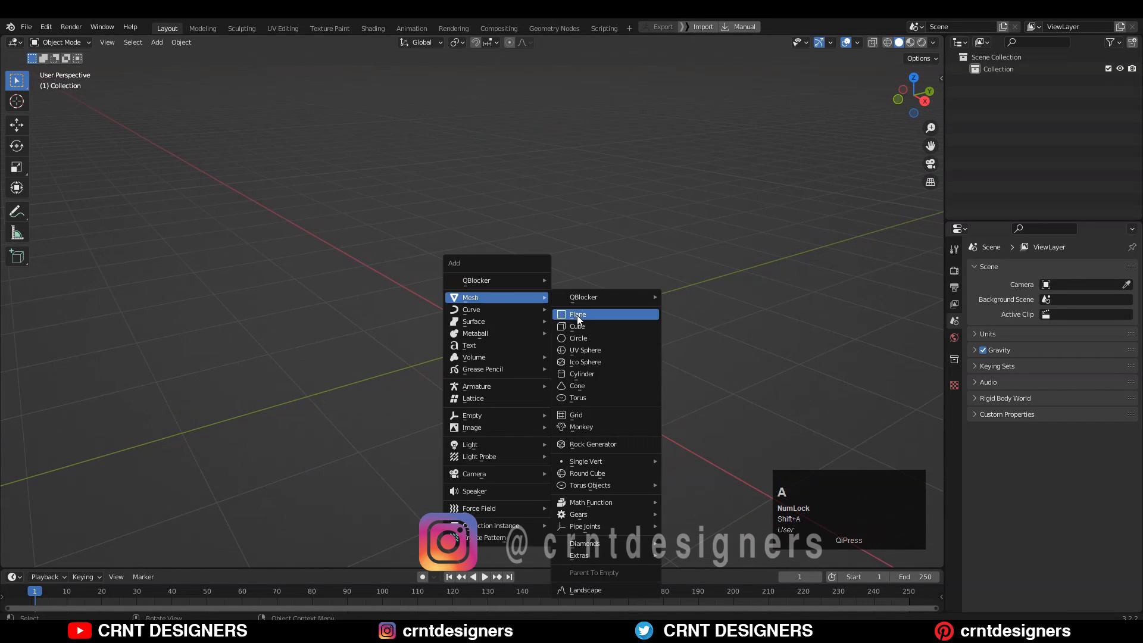
Add a cylinder and a cube, flatten the cube to 0.5 scale and tilt it 30° on X
{"action": "left_click", "coordinate": [582, 373]}
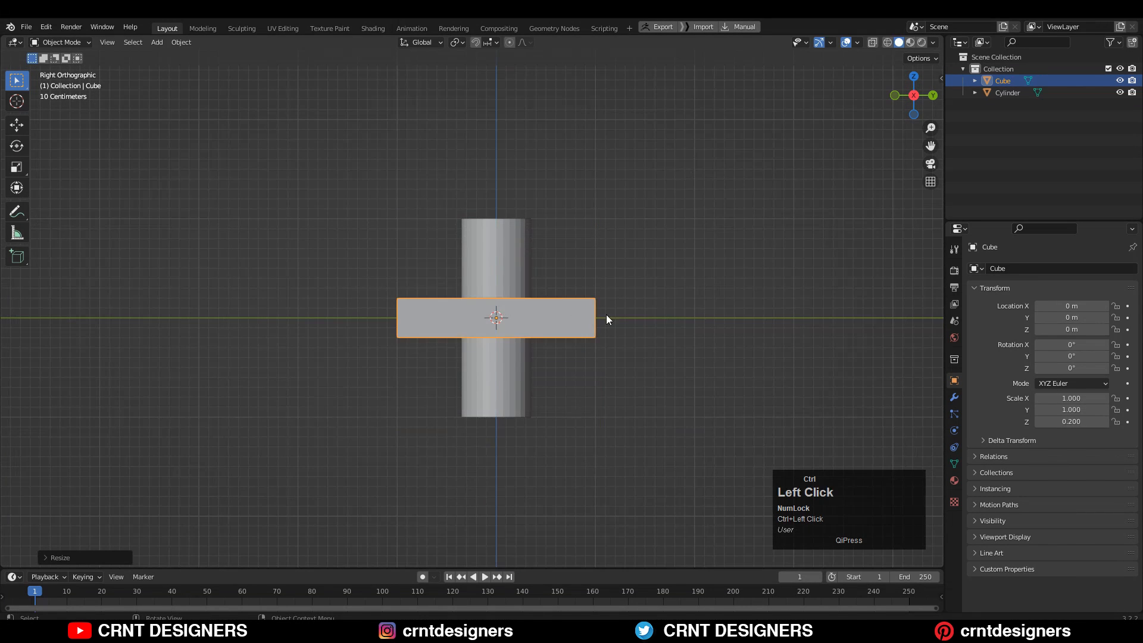
{"action": "key", "text": "s"}
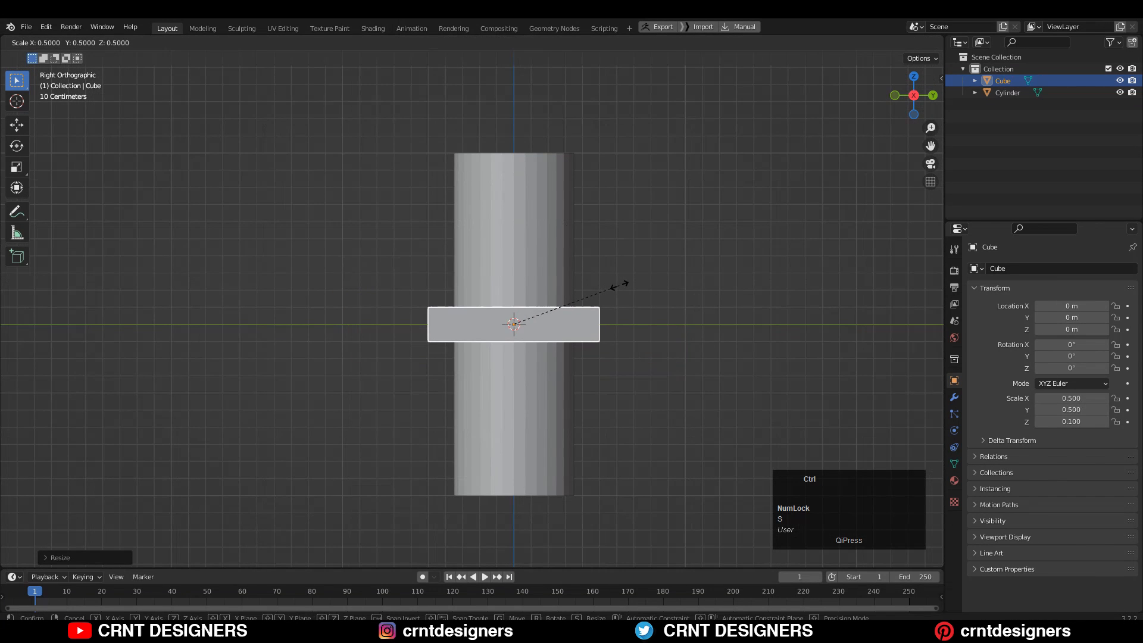
{"action": "key", "text": "r"}
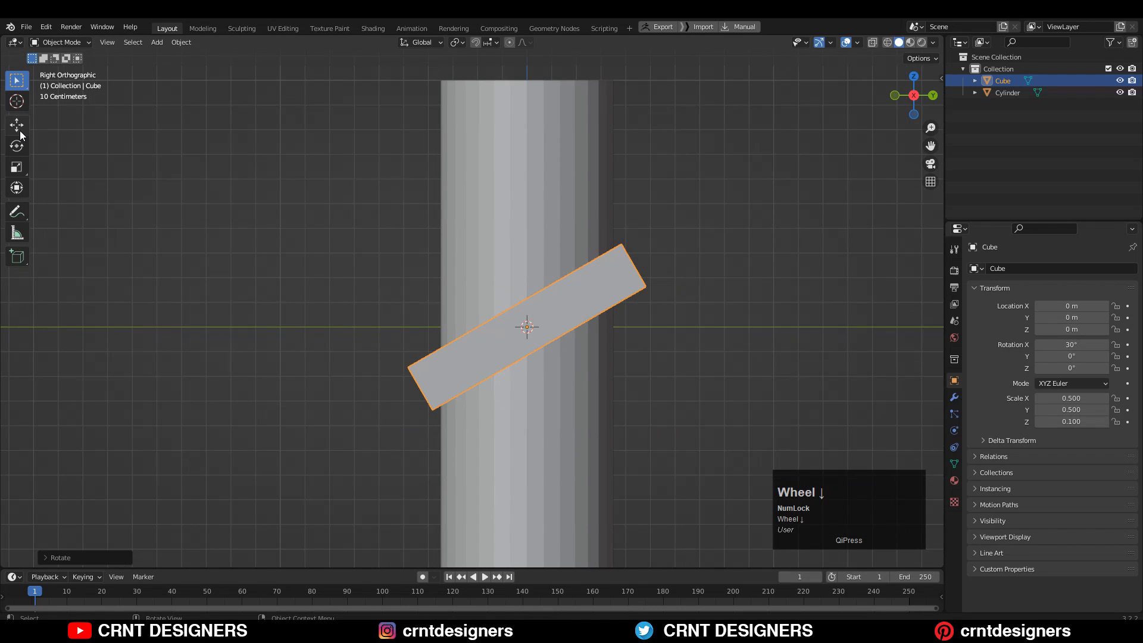
Move and slightly enlarge the cube into the cylinder as a wire-display Boolean cutter
{"action": "left_click", "coordinate": [17, 125]}
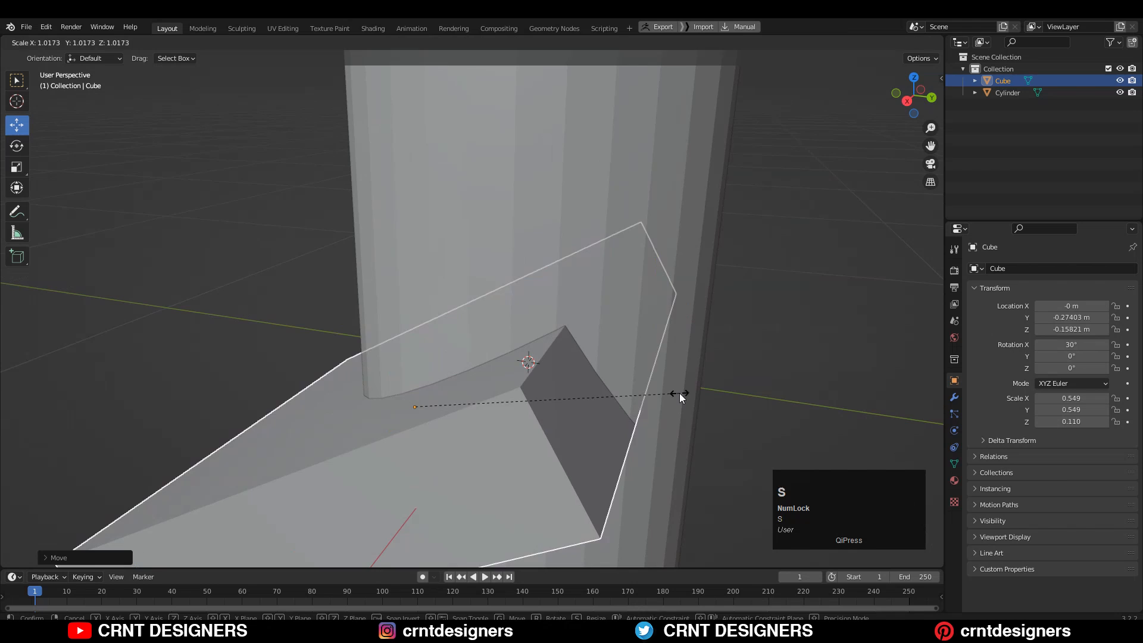
{"action": "key", "text": "KP_3"}
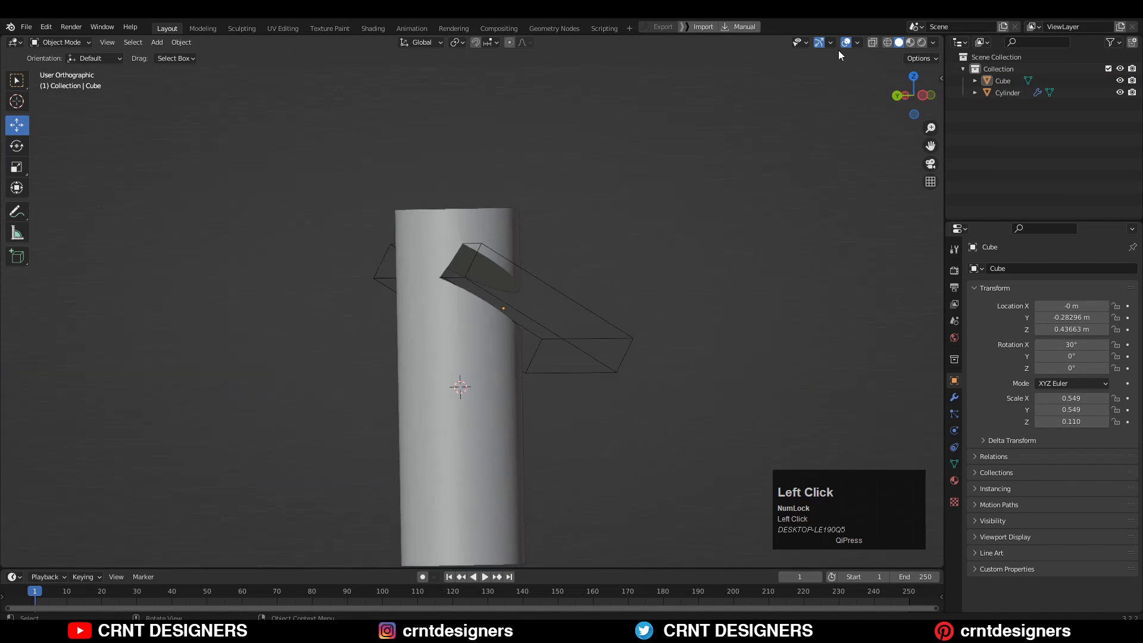
Apply the Boolean, delete the cutter cube and edit the cylinder at the notch corner
{"action": "left_click", "coordinate": [420, 42]}
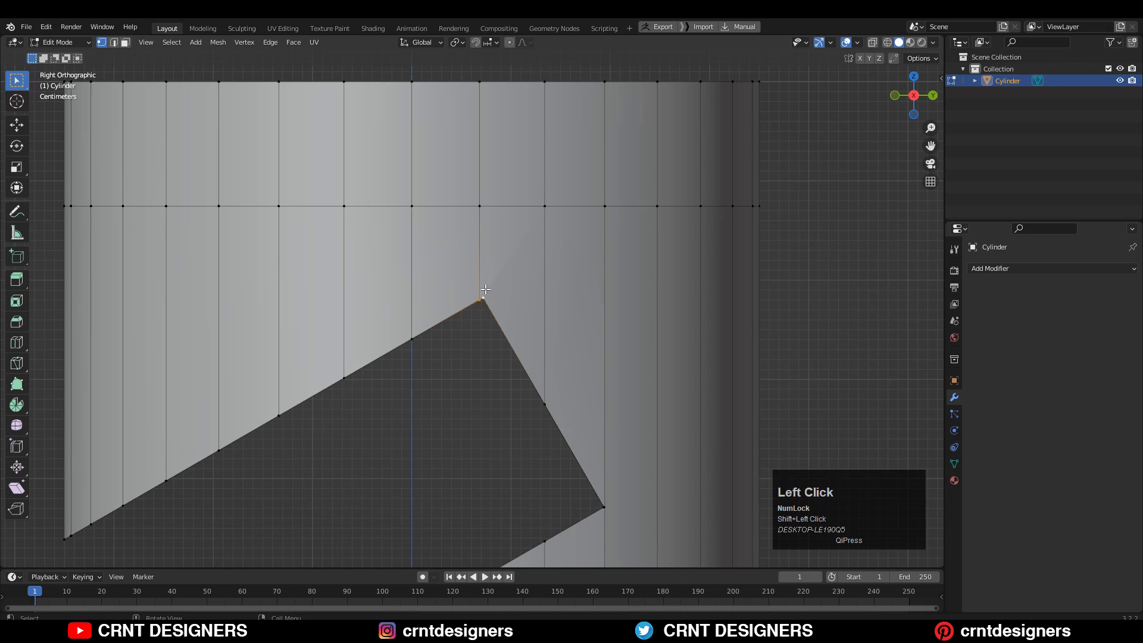
Knife-cut from the notch's top corner along the slanted edge into the nearby grid
{"action": "scroll", "scroll_direction": "up", "scroll_amount": 3}
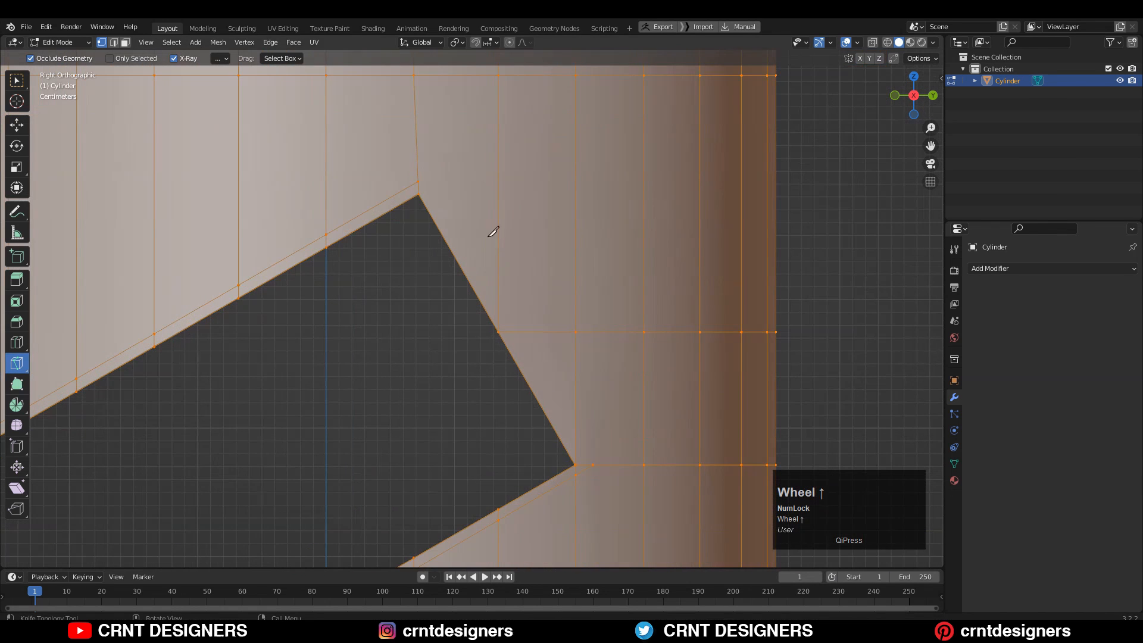
{"action": "left_click", "coordinate": [593, 463]}
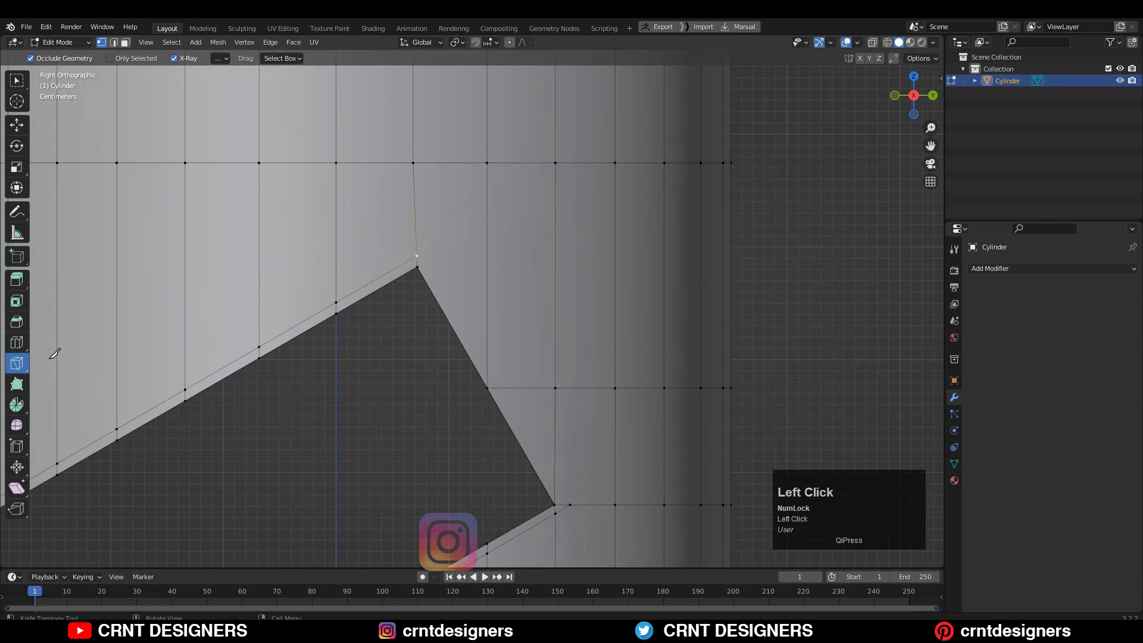
{"action": "left_click", "coordinate": [484, 213]}
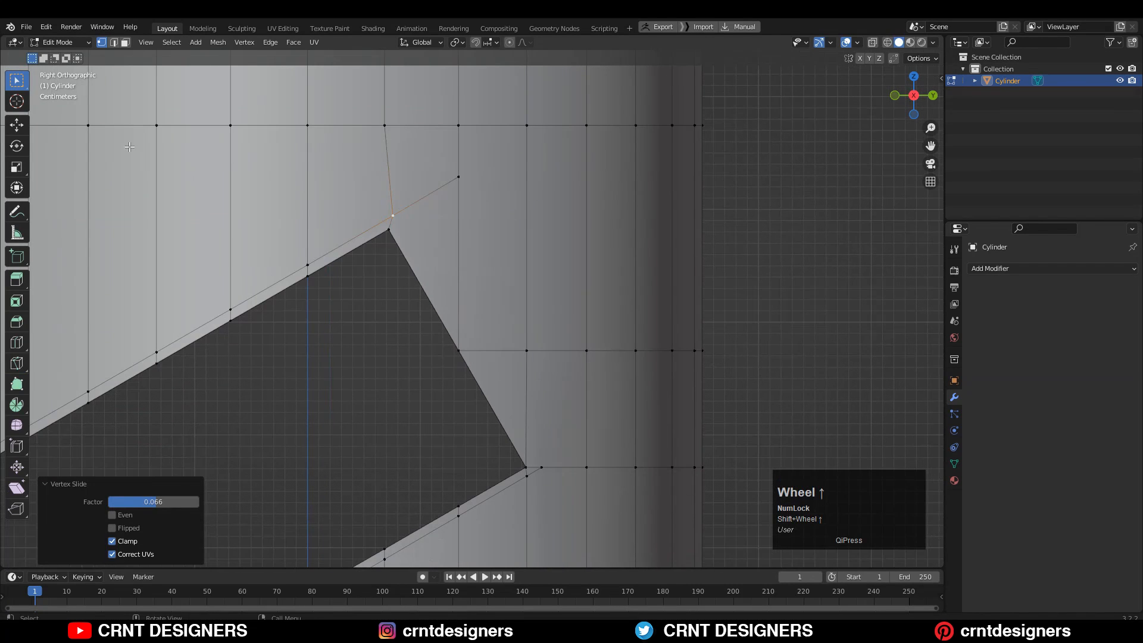
Knife-cut along the notch's short side to its lower corner and dissolve the leftover vertices
{"action": "left_click", "coordinate": [536, 467]}
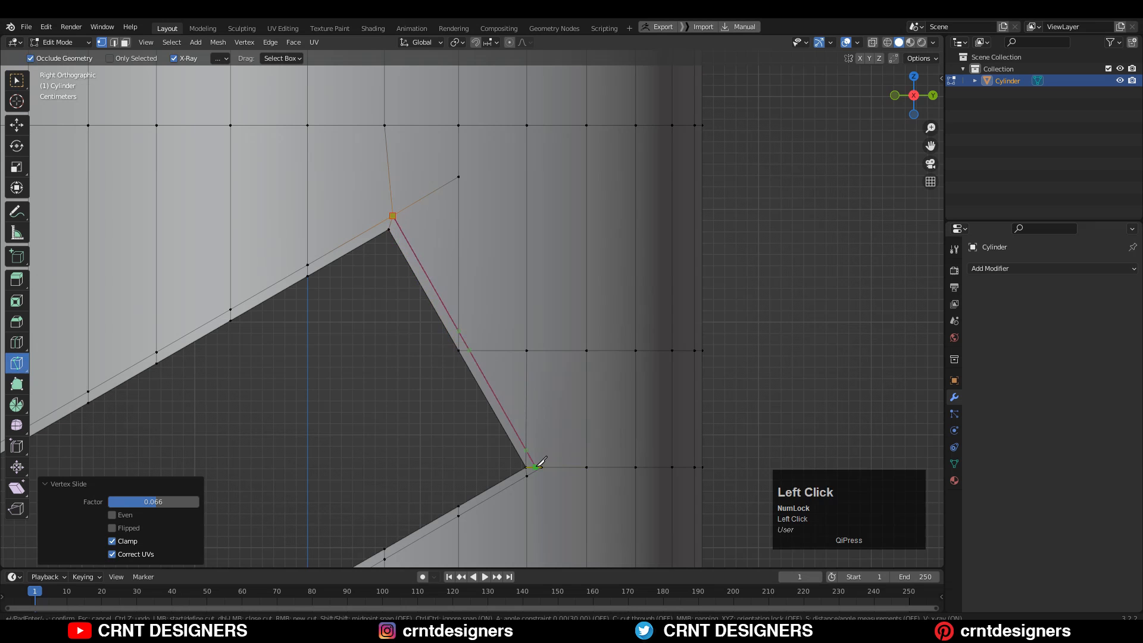
{"action": "left_click", "coordinate": [530, 467]}
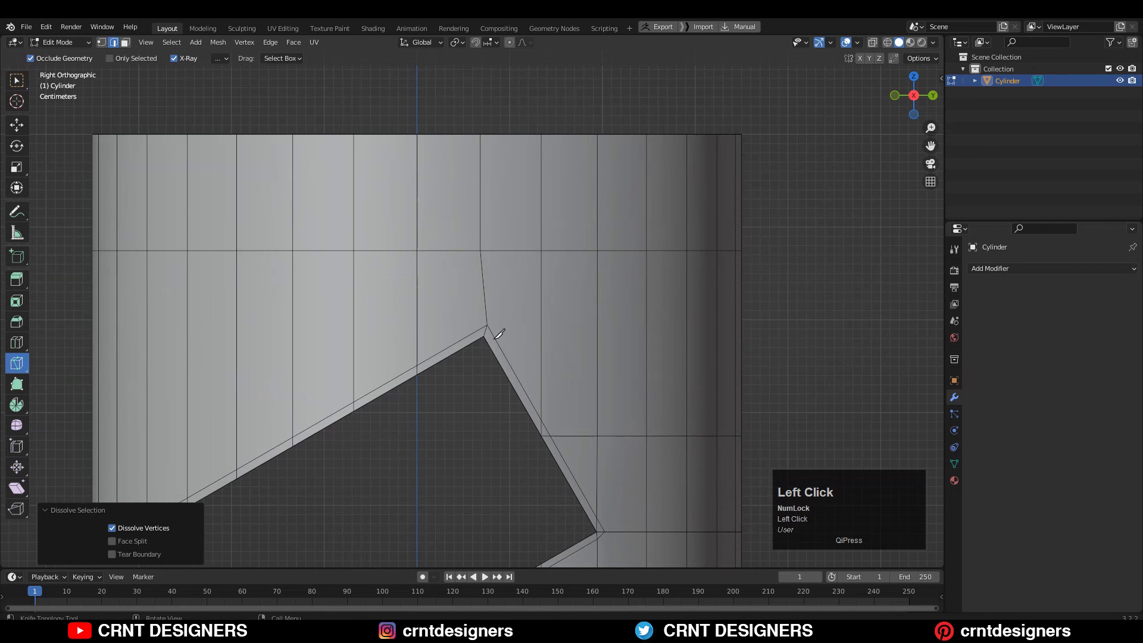
{"action": "key", "text": "space"}
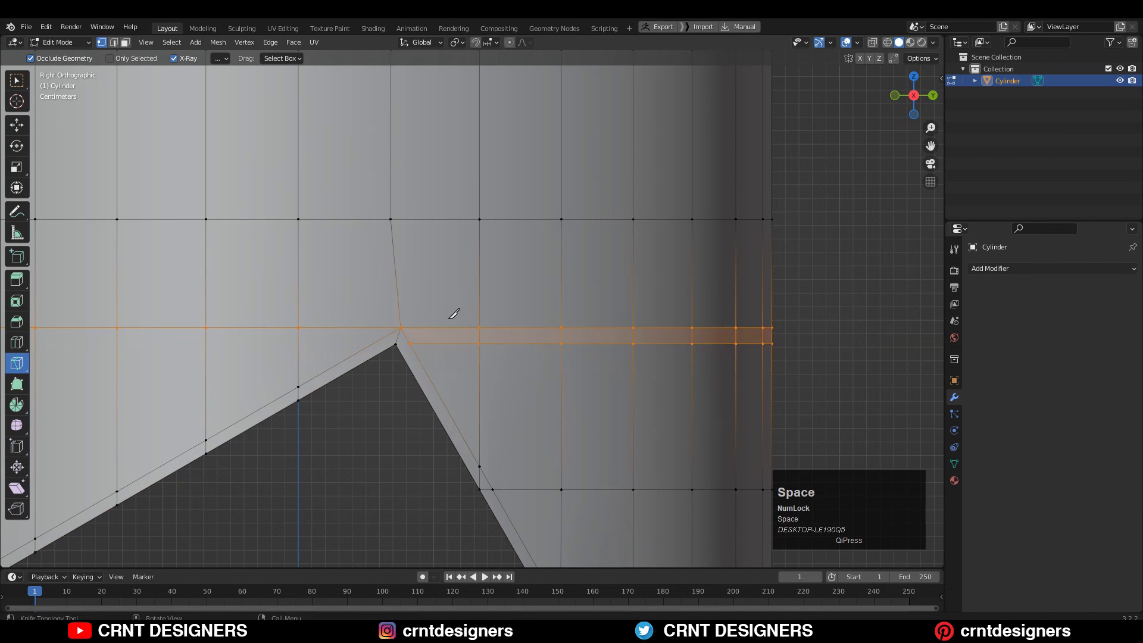
Knife-cut Y-constrained horizontal loops through the notch's top and lower corners
{"action": "left_click", "coordinate": [453, 313]}
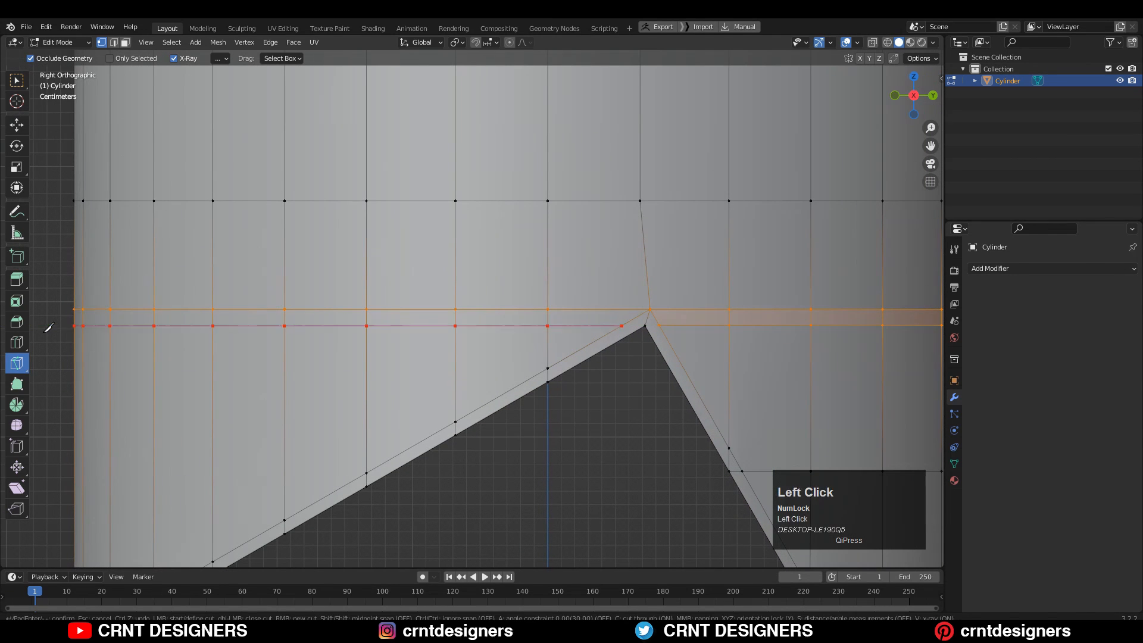
{"action": "key", "text": "space"}
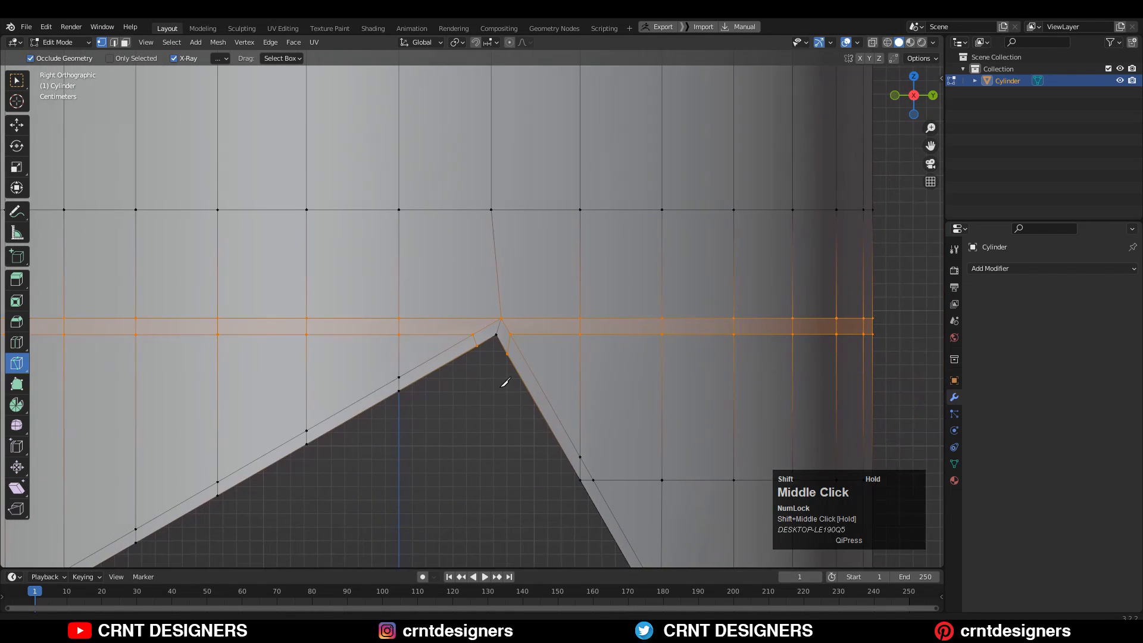
{"action": "scroll", "scroll_direction": "up", "scroll_amount": 3}
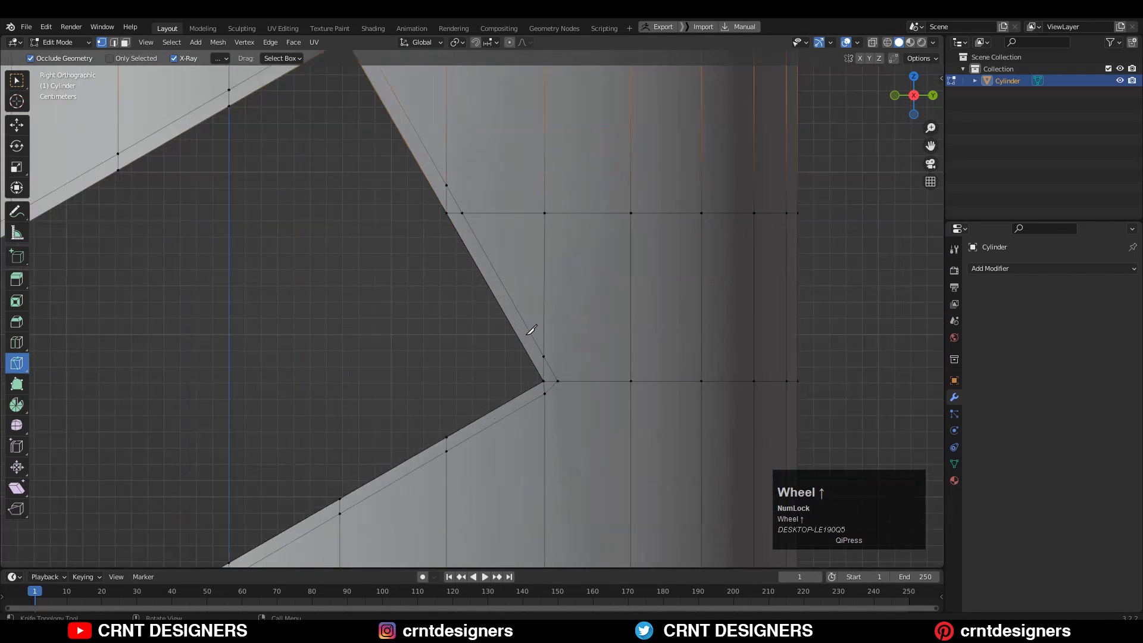
{"action": "key", "text": "c"}
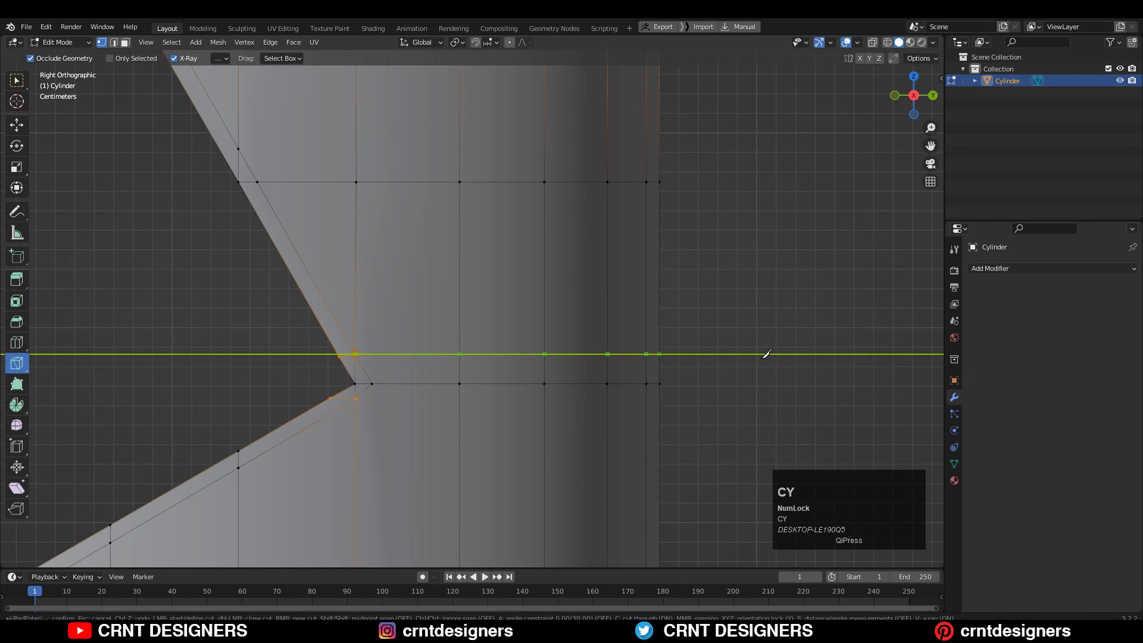
{"action": "key", "text": "space"}
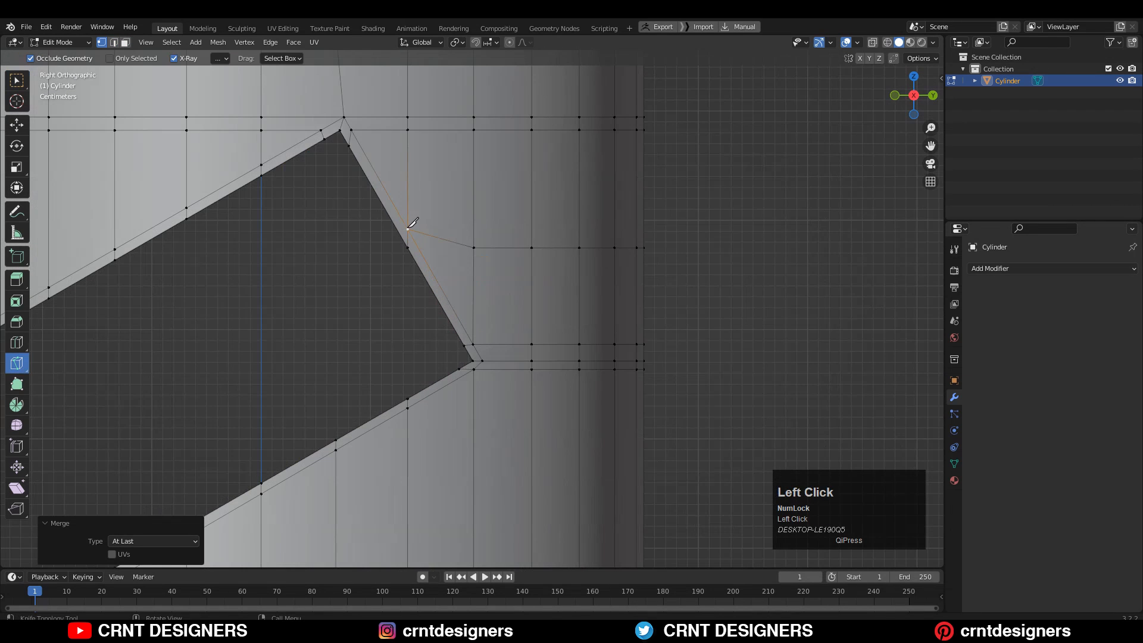
Merge the corner vertices, bevel the top rim and inset a border around the cutout faces
{"action": "key", "text": "c"}
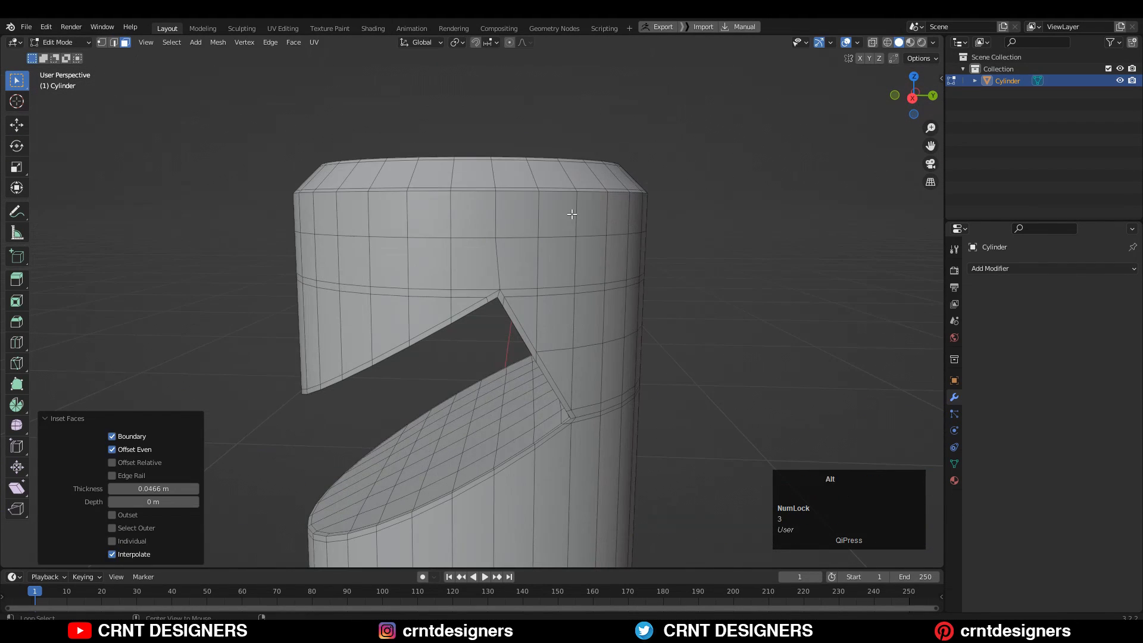
{"action": "left_click_drag", "start_coordinate": [571, 213], "coordinate": [576, 283]}
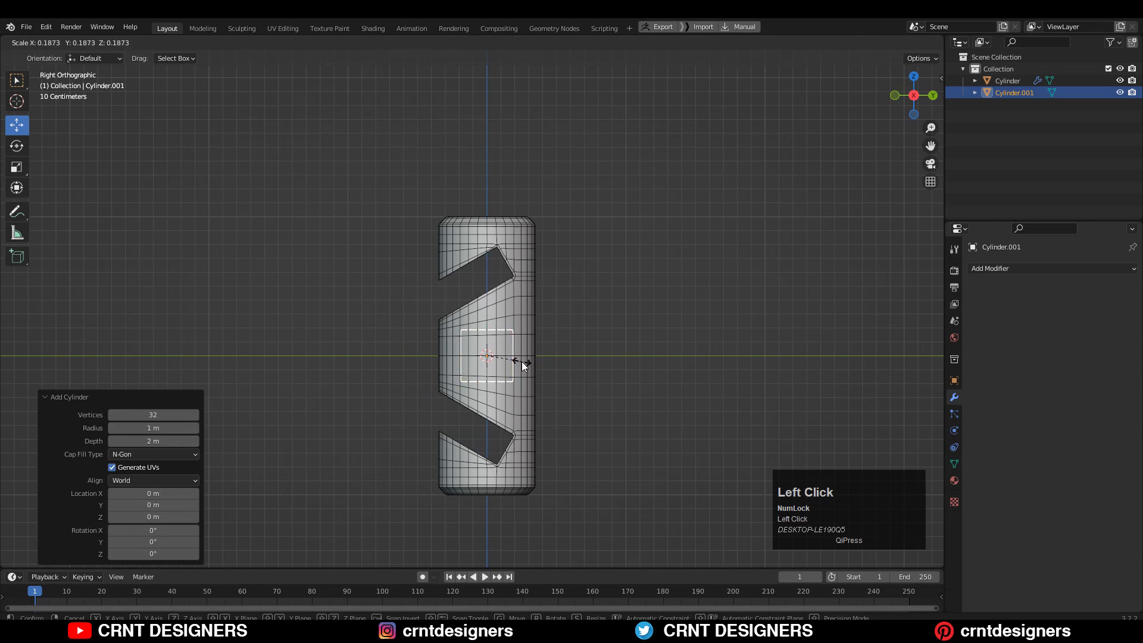
Scale the new inner cylinder down into a shaft poking out both ends
{"action": "key", "text": "s"}
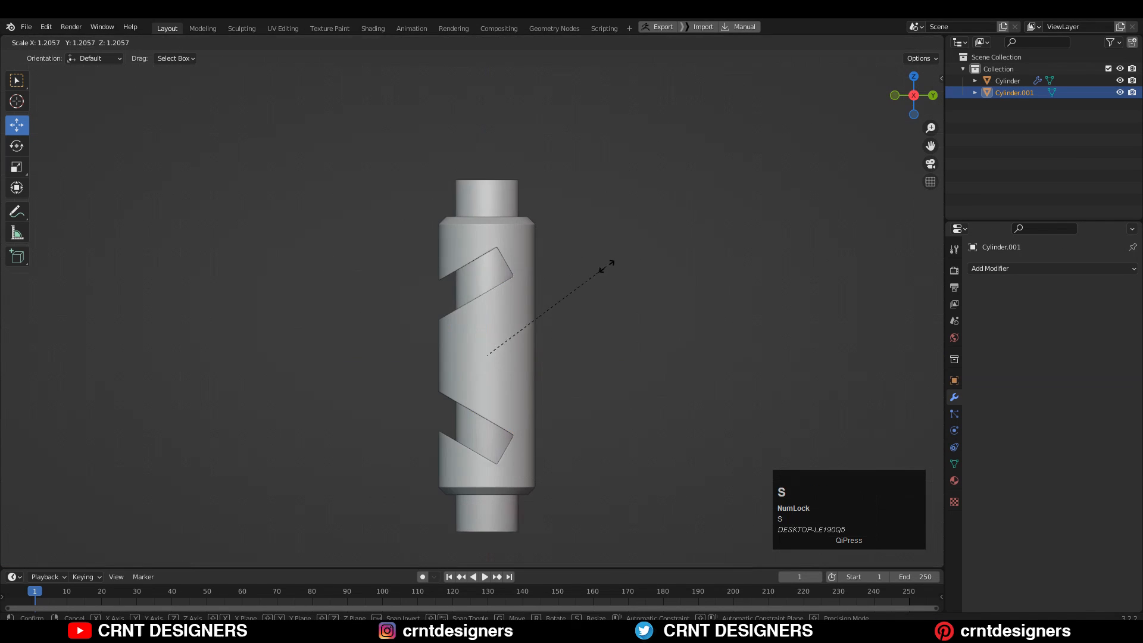